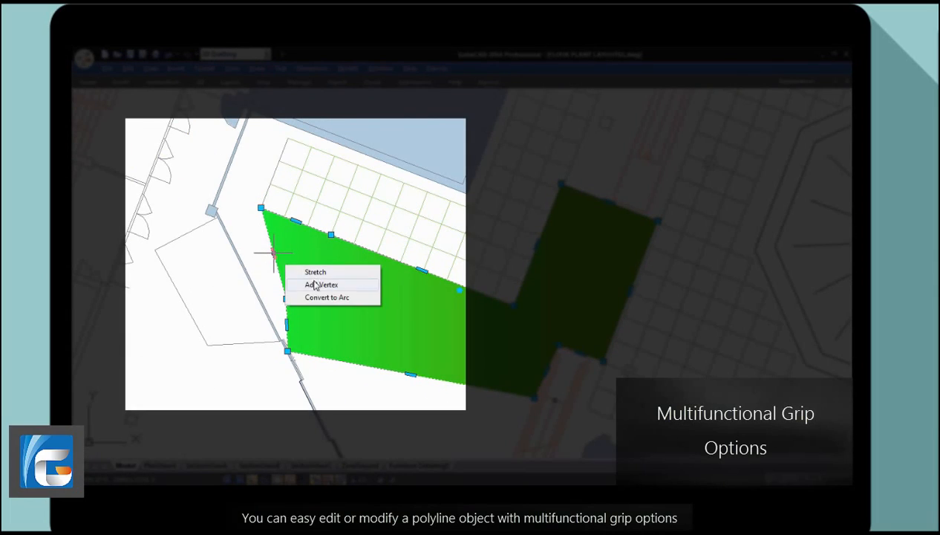
Select the green L-shaped polyline and edit its vertices from the grip menu
click(321, 285)
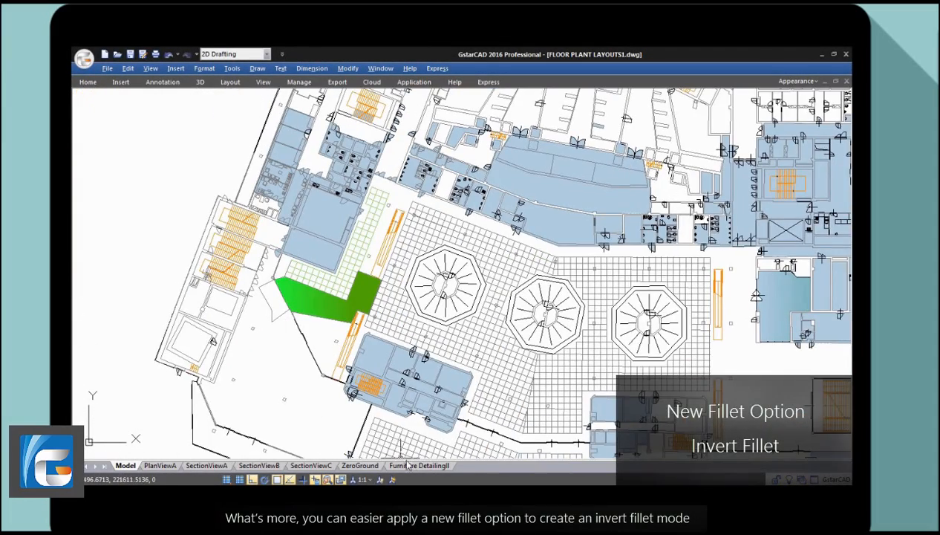
click(419, 465)
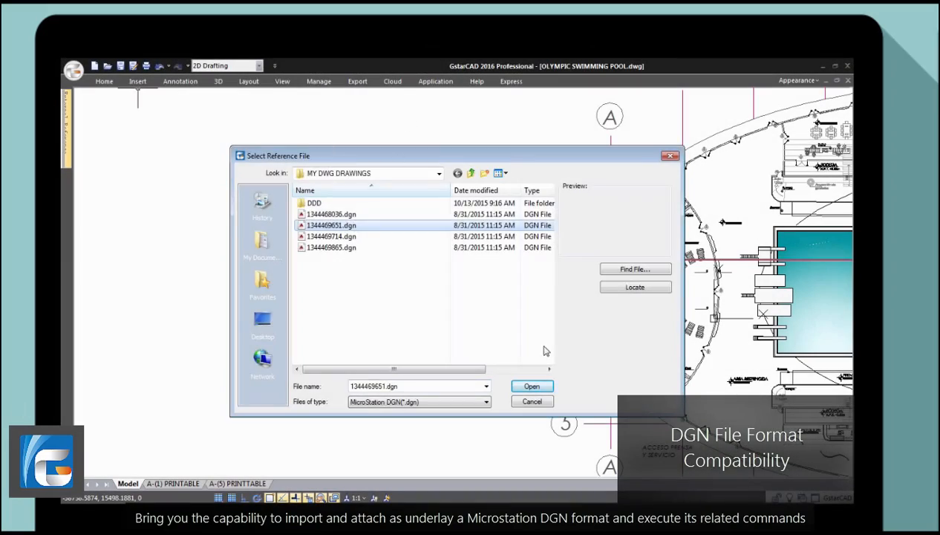
Enable the Distance from Endpoint object snap at 33 units
click(532, 386)
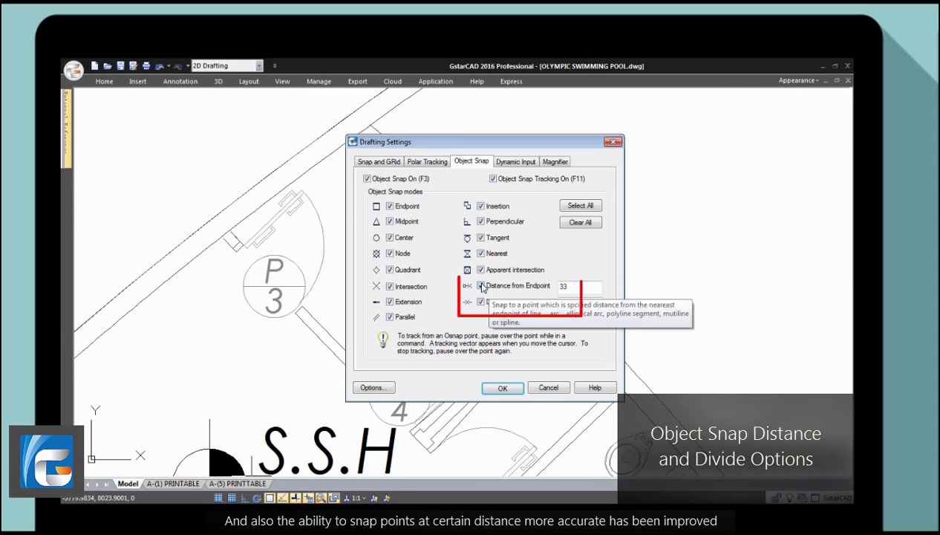
click(502, 387)
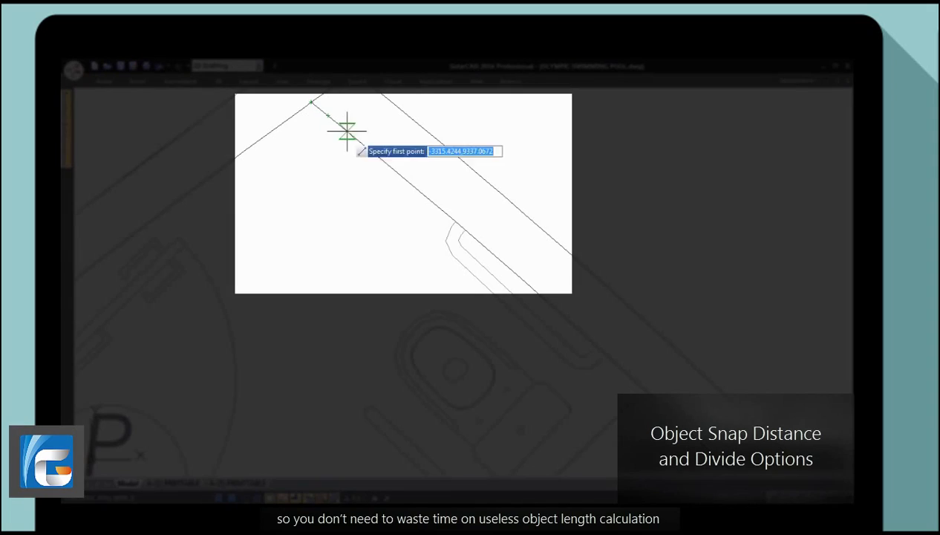
mouse_move(431, 201)
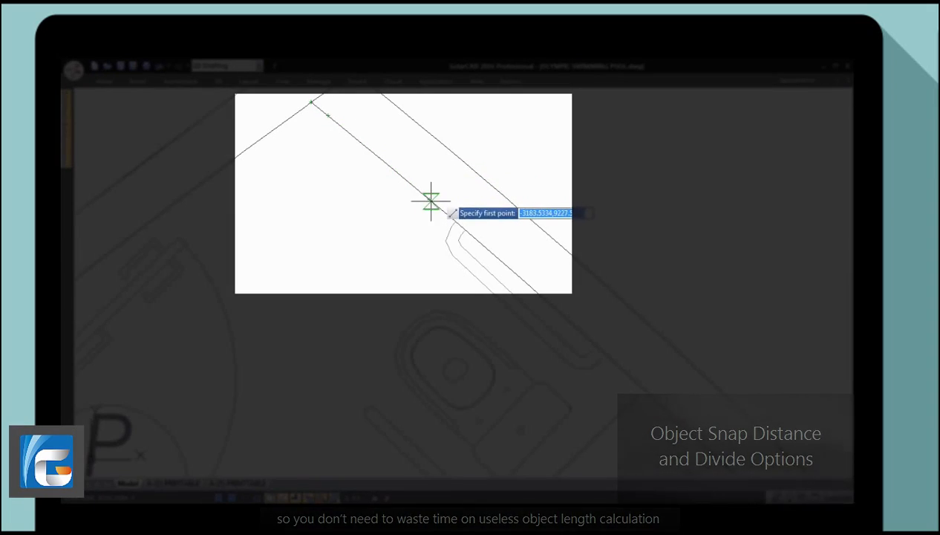